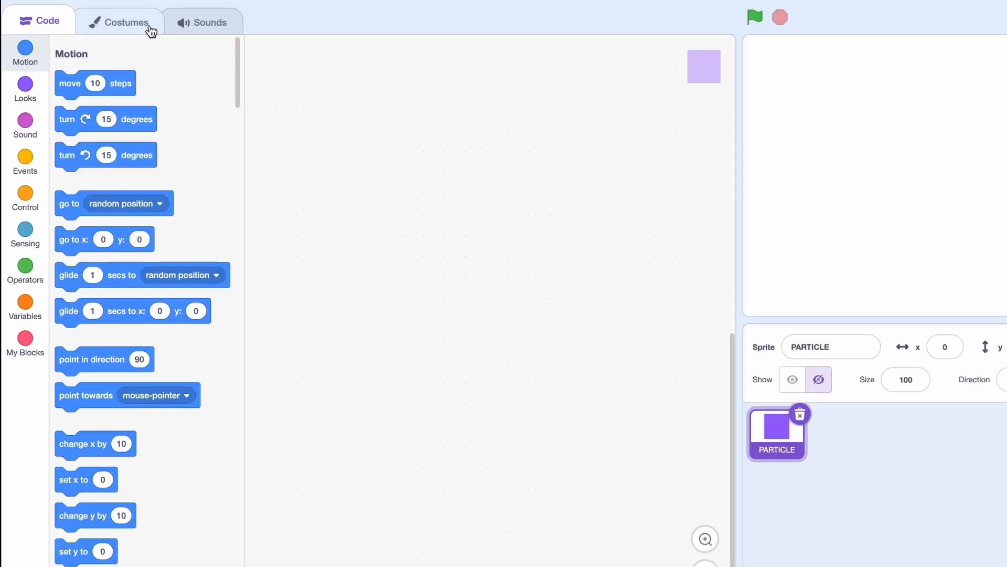
- Preview PARTICLE's costumes (small square, green circle), ending back on the large square costume1
click(118, 22)
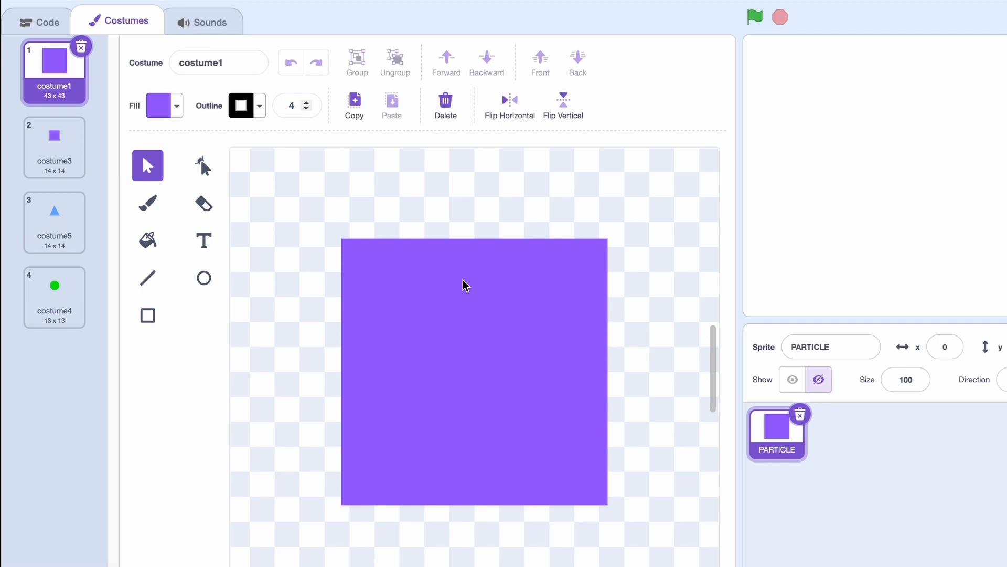
click(54, 145)
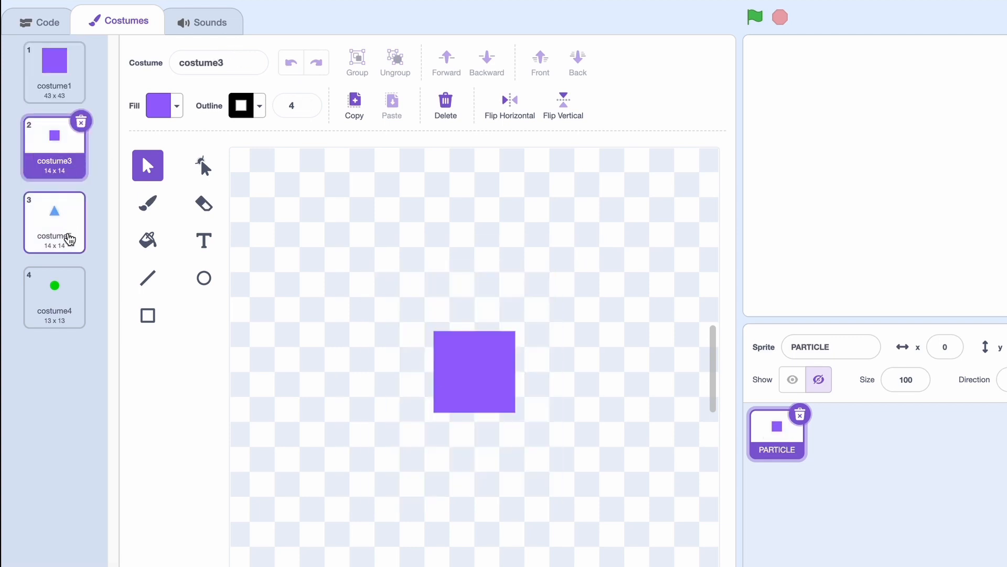
click(54, 297)
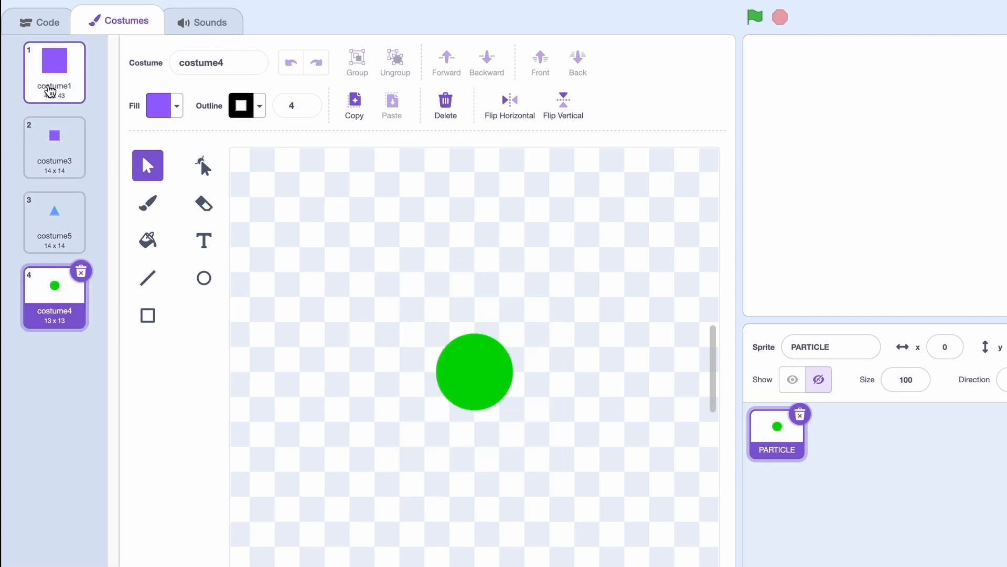
click(54, 72)
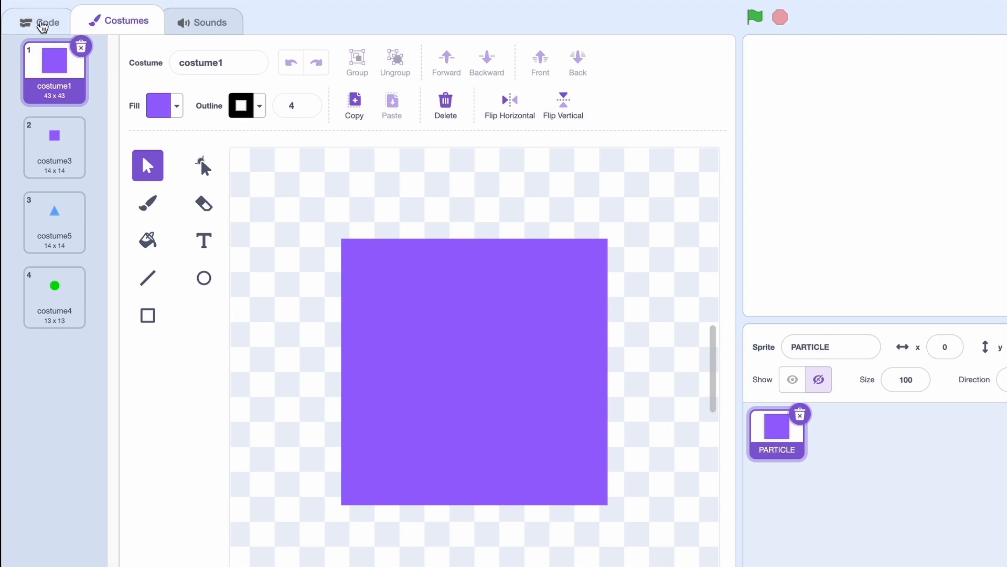
- Build the flag script: go to x:0 y:0, show, forever if mouse down and touching mouse-pointer
click(46, 21)
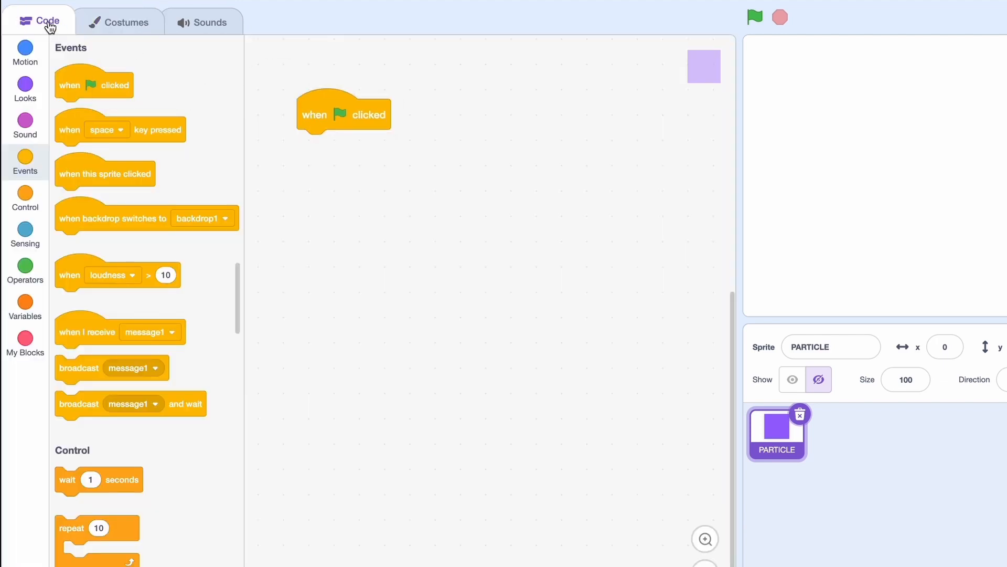
click(24, 53)
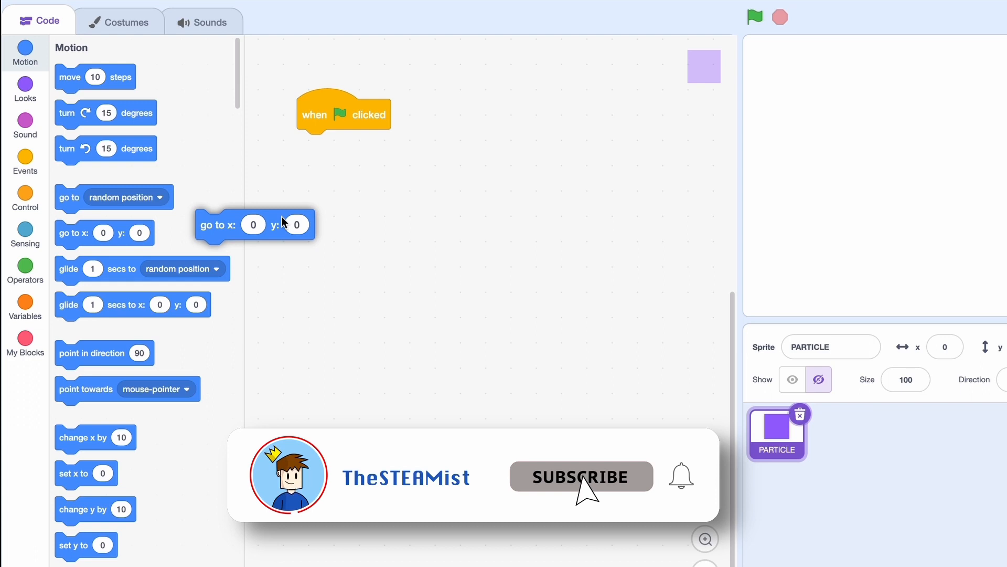
drag(254, 224, 320, 144)
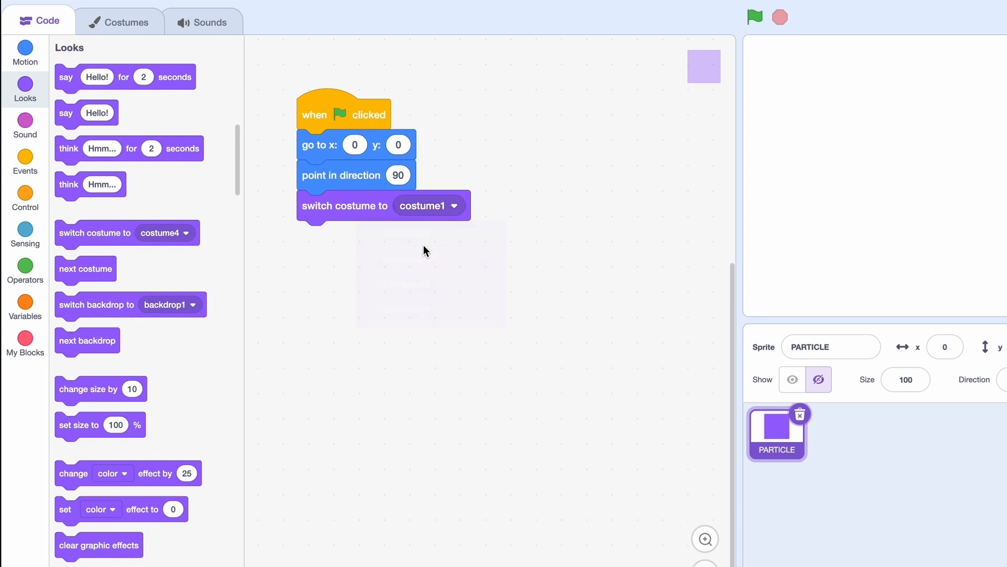
scroll(down, 3)
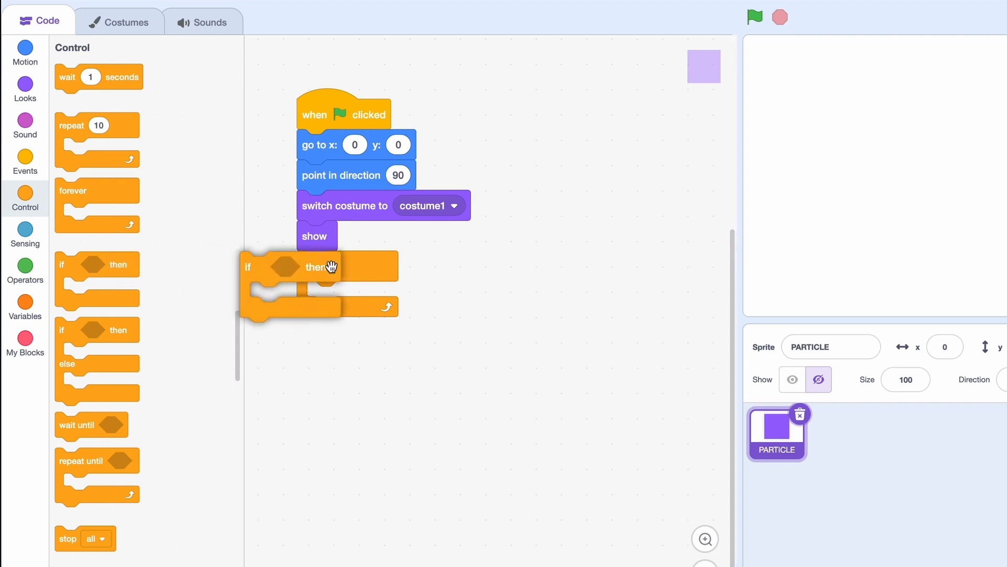
click(24, 233)
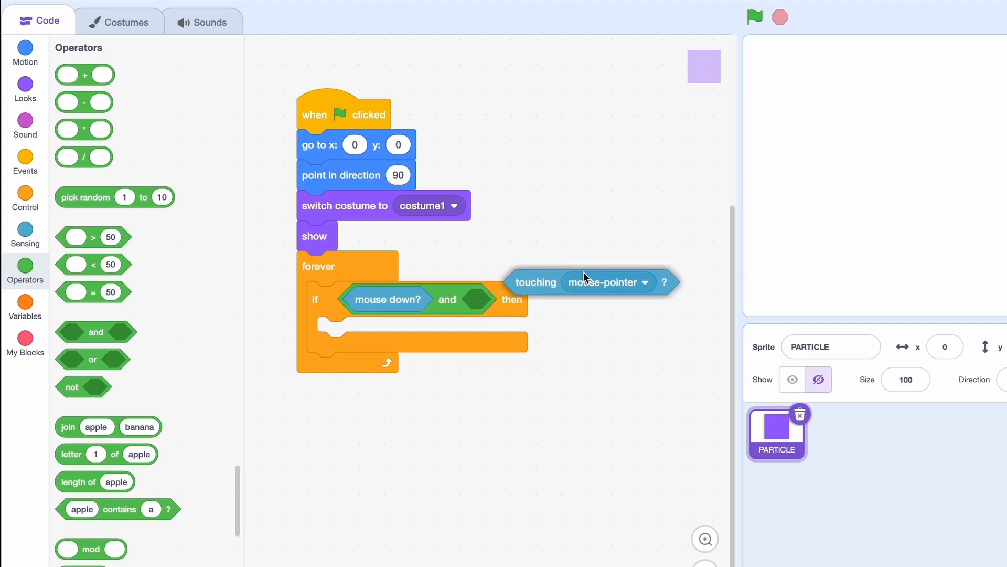
click(25, 89)
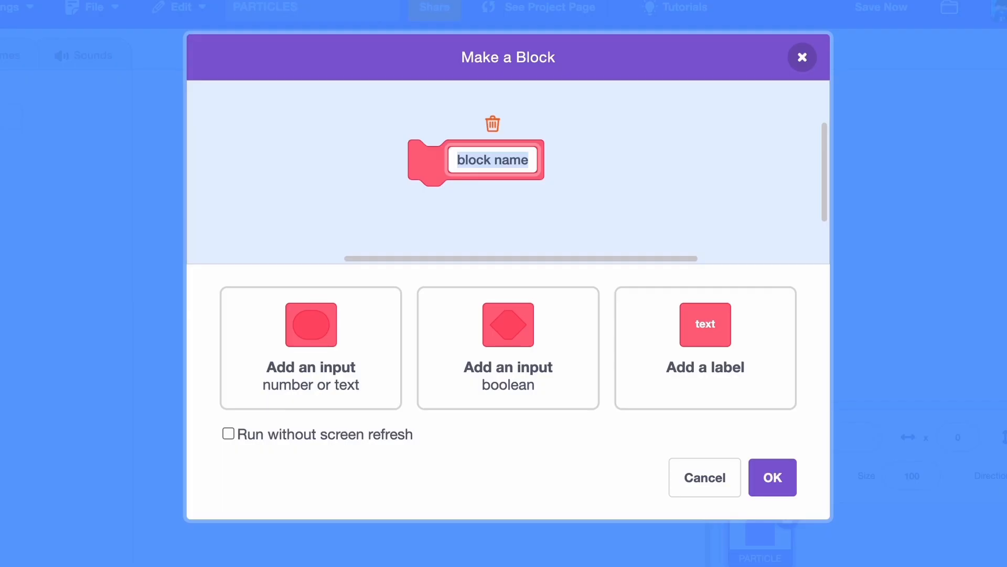
- Define the CreateClones block with a Clones number input, running without screen refresh
text(CreateC)
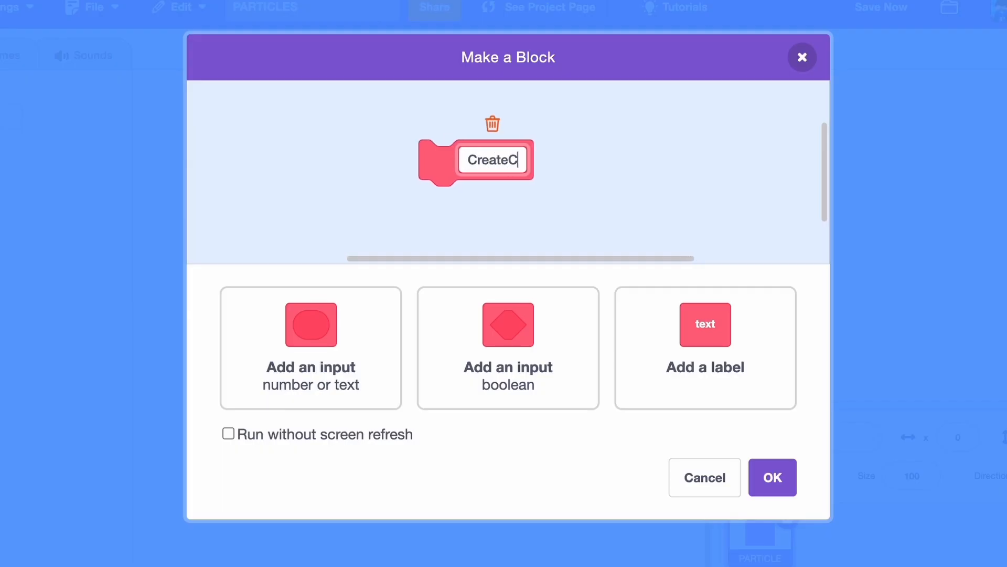
click(311, 347)
text(Clon)
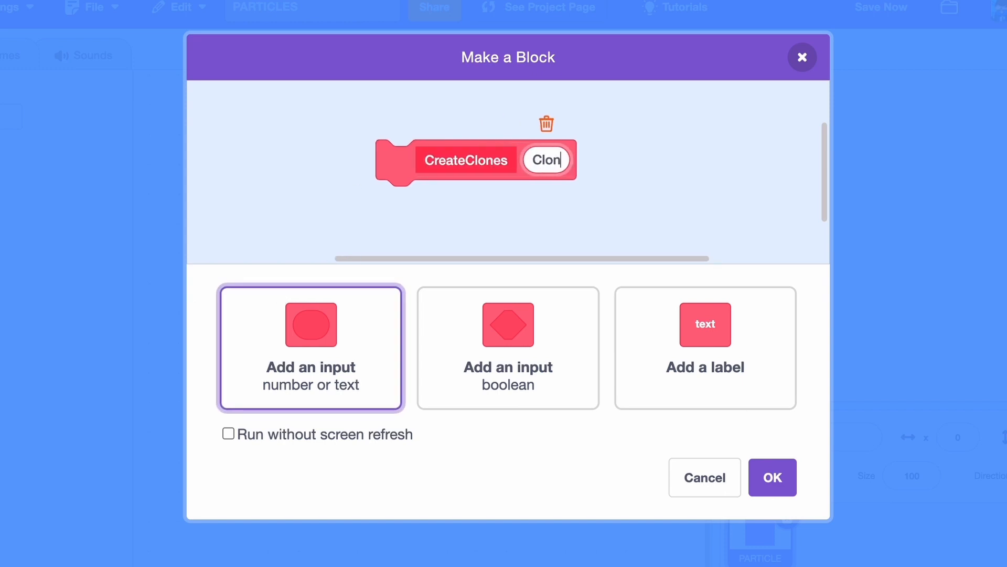
click(228, 434)
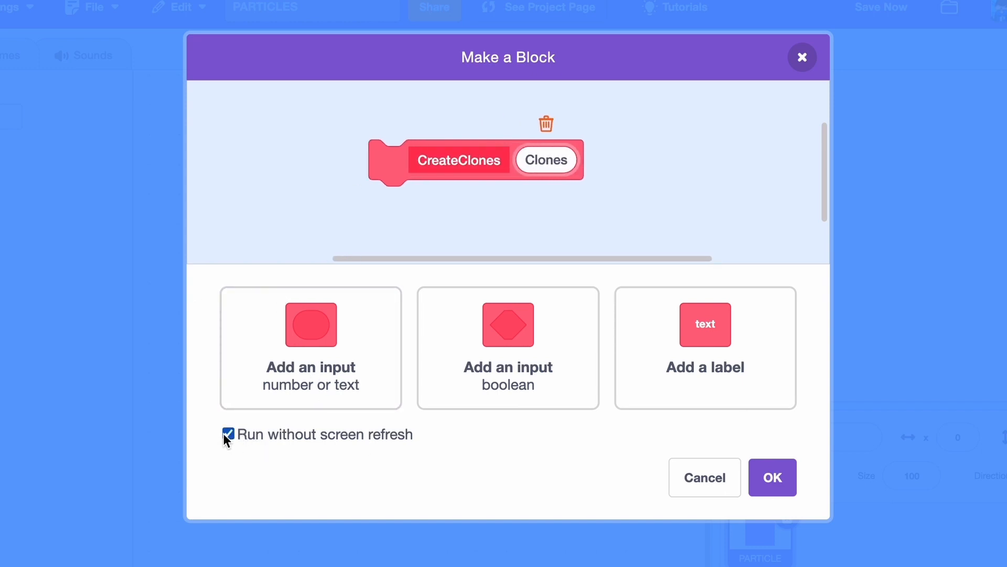
click(772, 477)
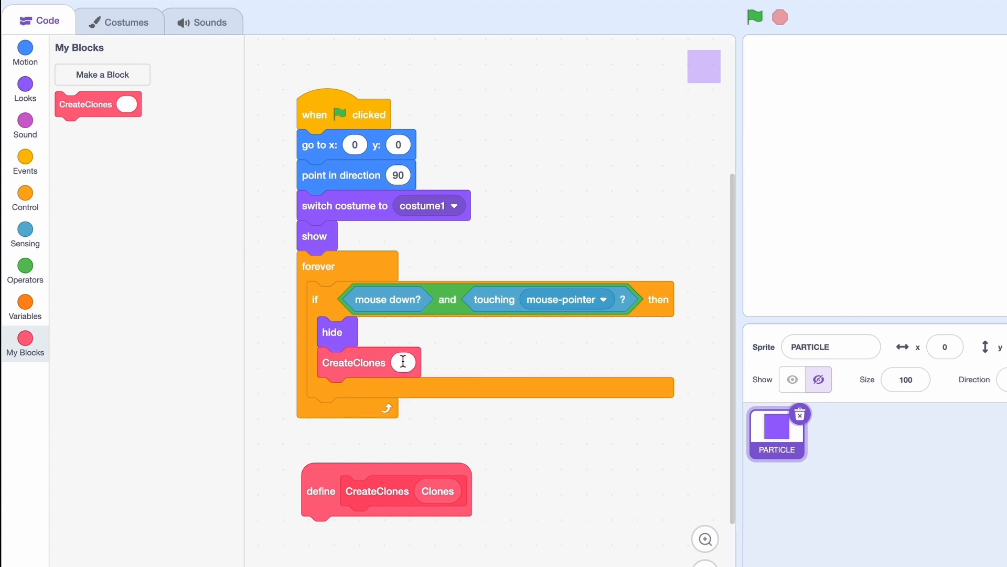
- Call CreateClones with 25 and make its definition repeat Clones times creating a clone of myself
text(25)
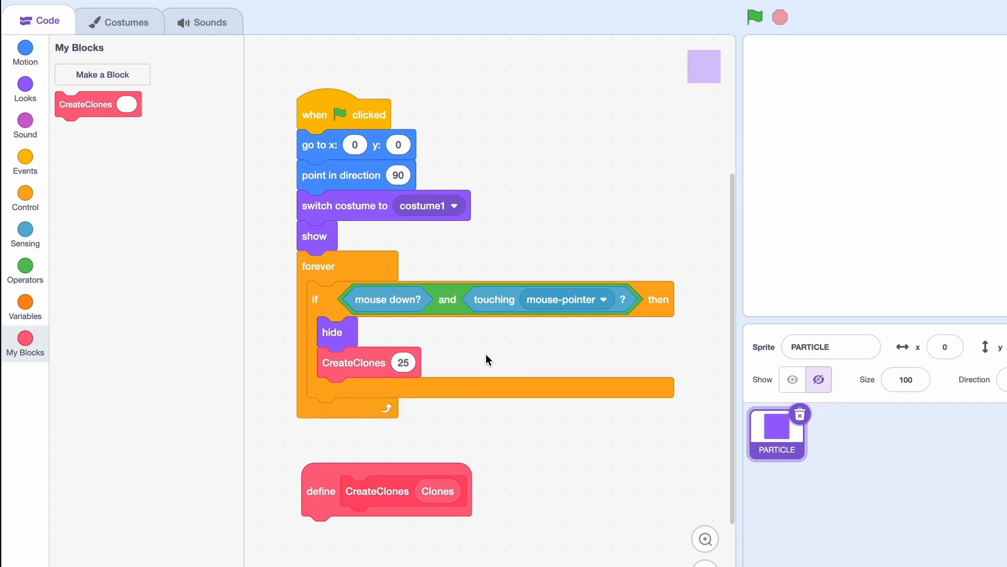
scroll(down, 3)
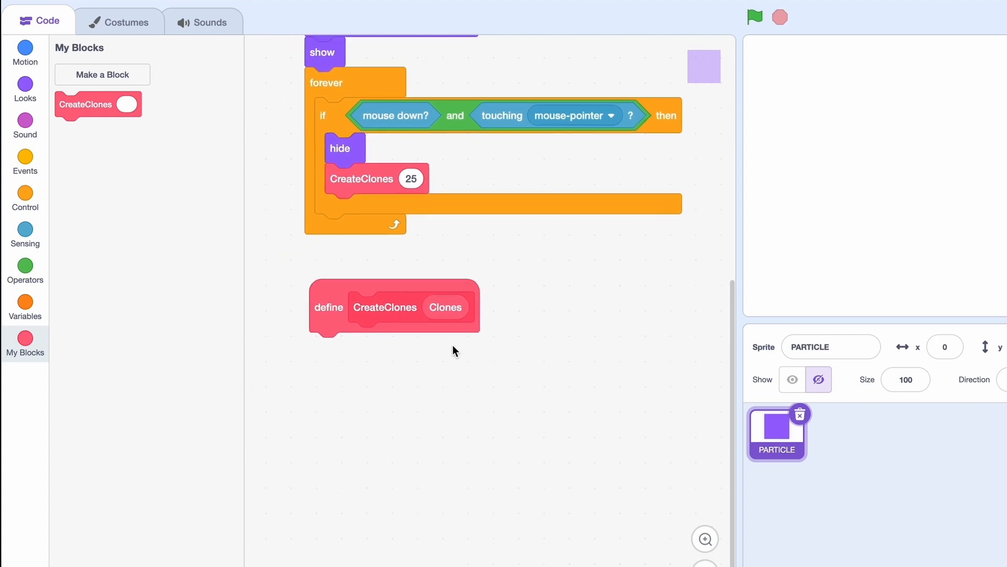
click(25, 197)
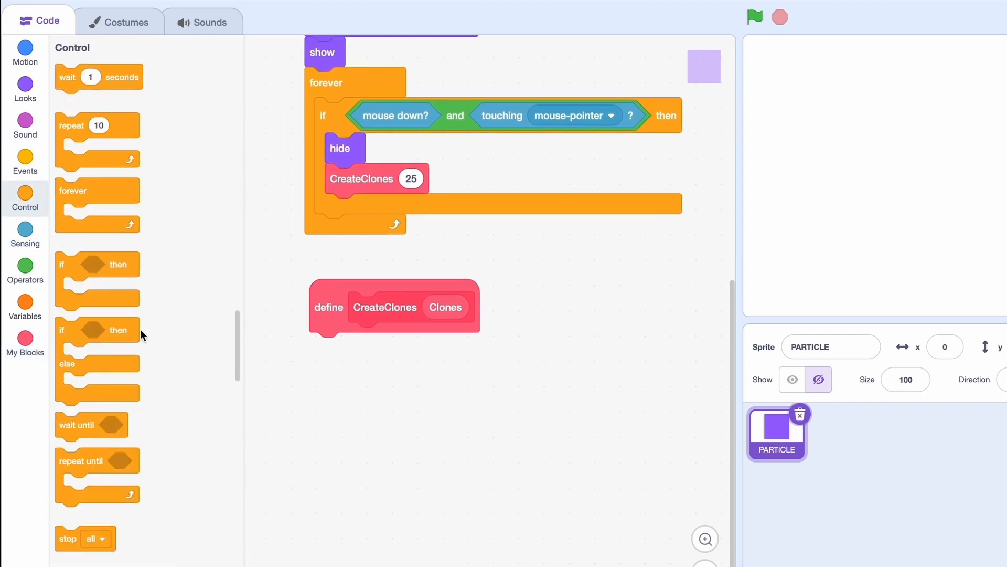
drag(96, 125, 360, 347)
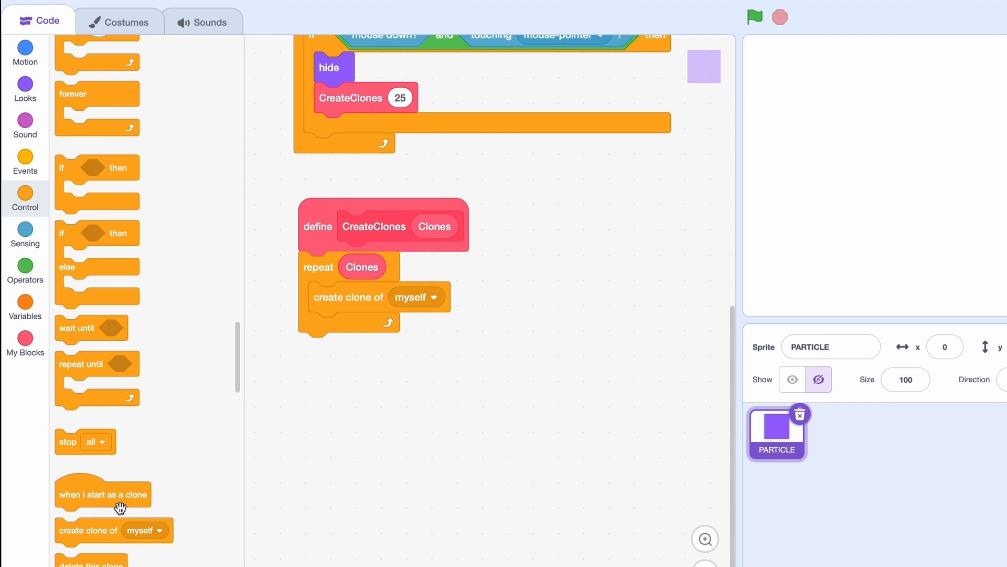
- Start a clone script that shows the clone and switches to a random costume 2–4
click(25, 89)
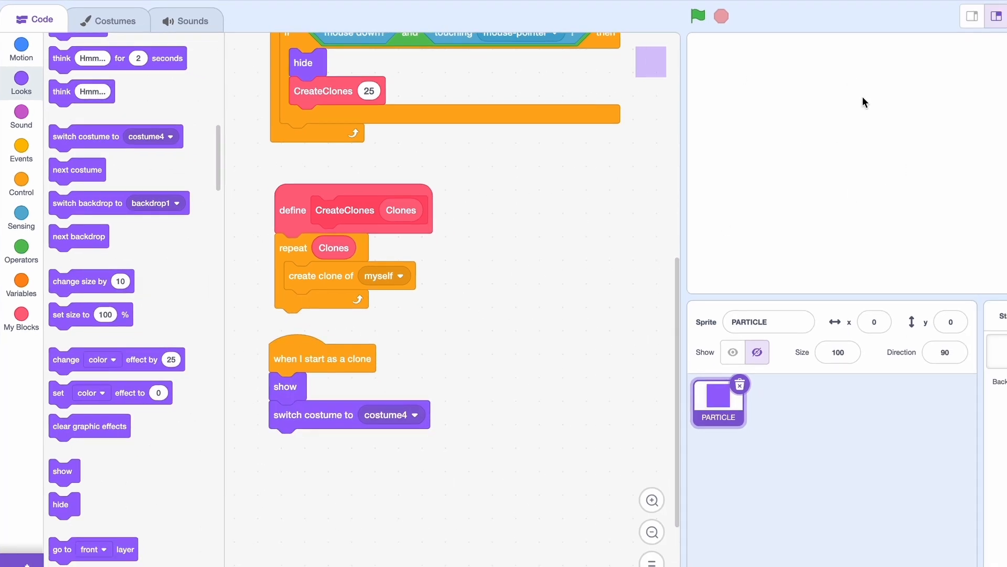
click(114, 20)
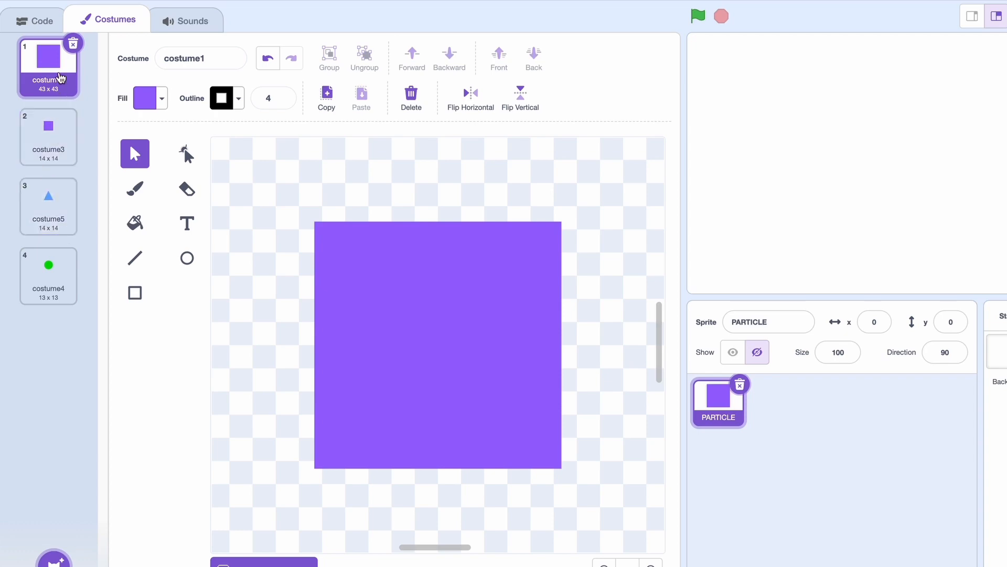
click(43, 20)
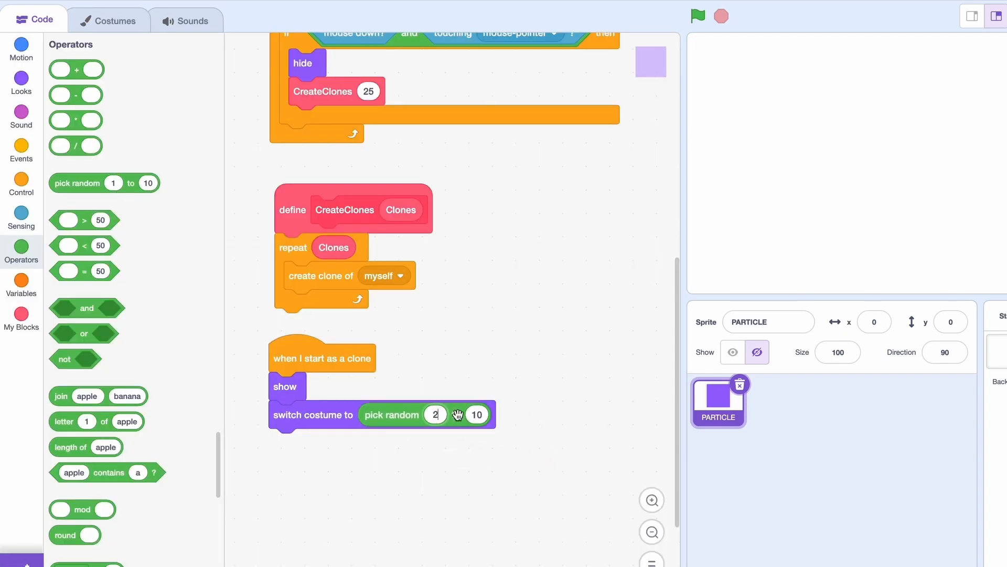
click(21, 49)
text(180)
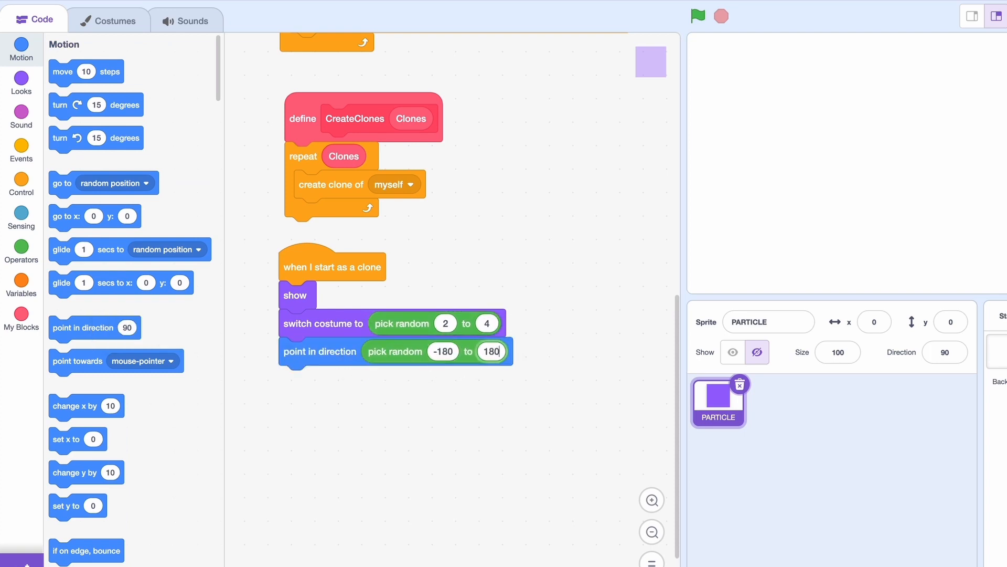
- Add a repeat pick random 8–15 loop moving pick random 5–15 steps
click(21, 186)
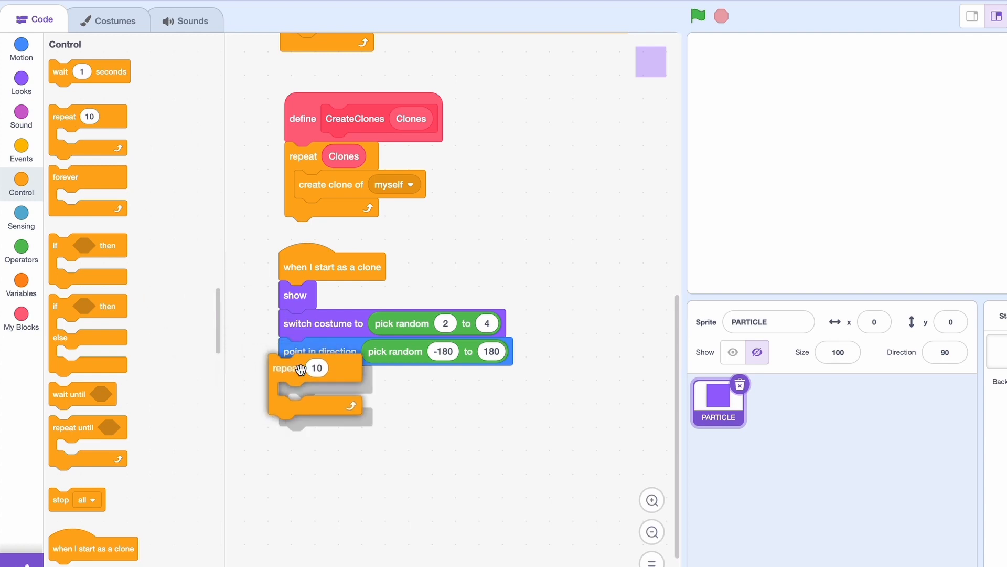
right_click(297, 379)
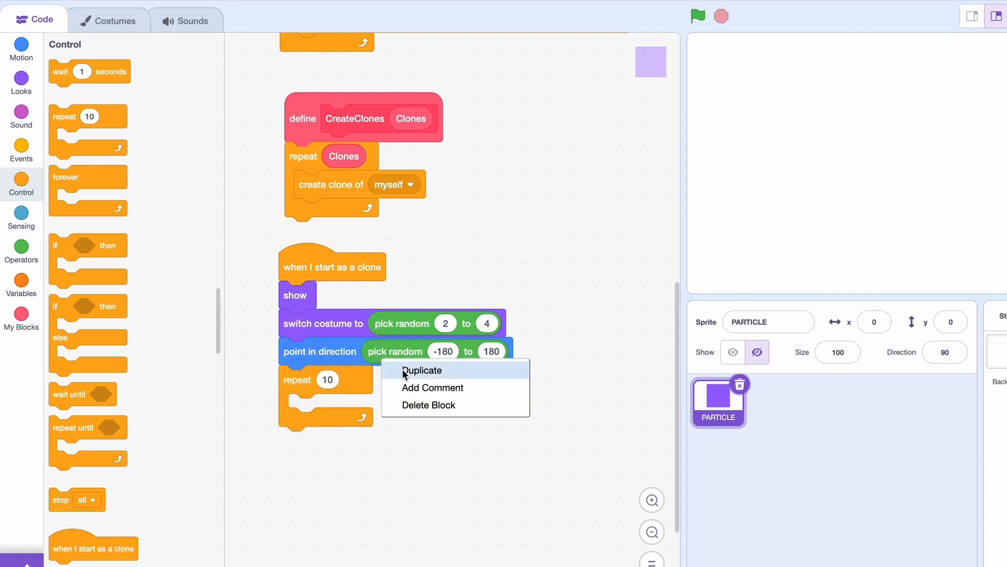
click(422, 369)
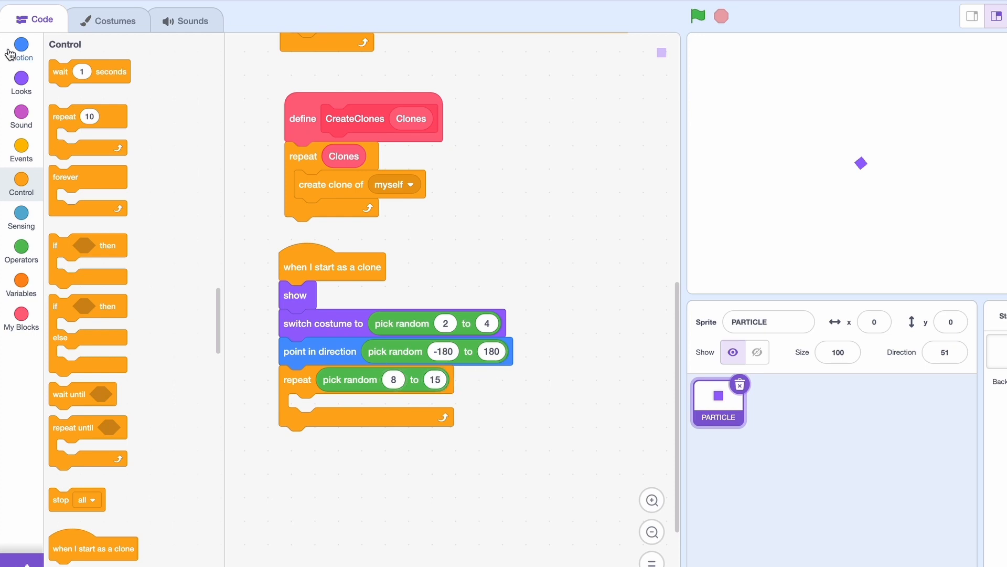
click(21, 49)
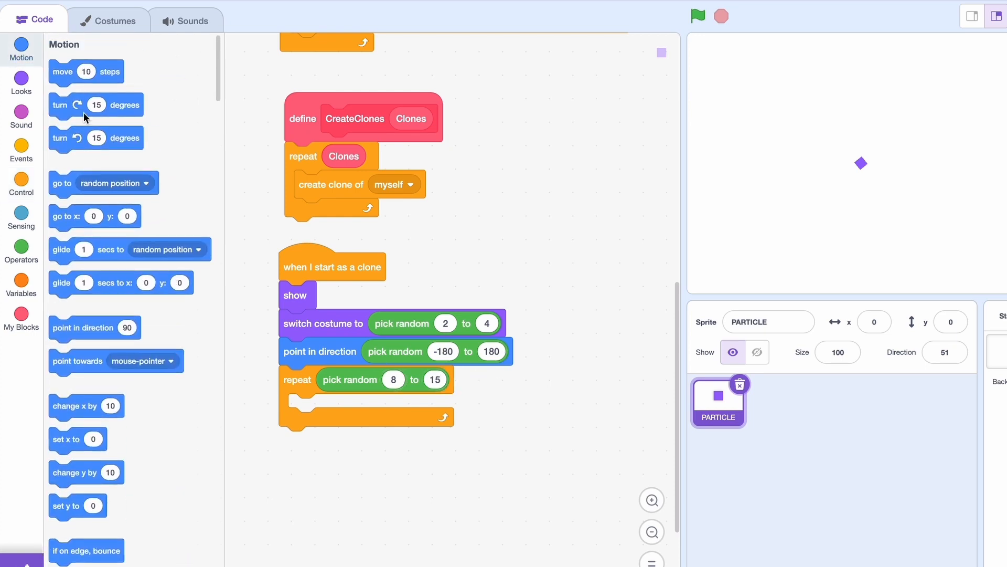
right_click(352, 383)
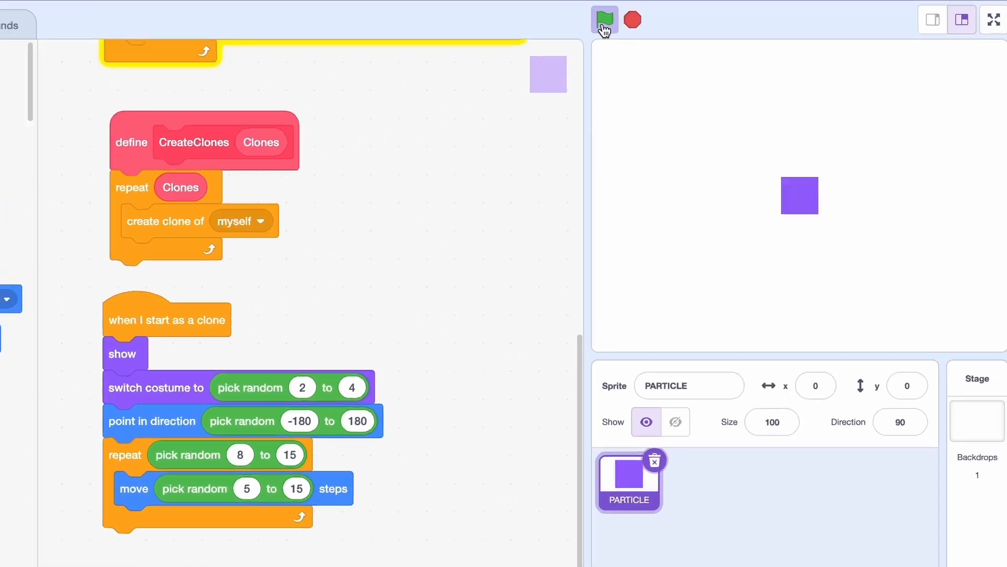
- Run the project with the green flag to test the square's clone burst
click(603, 20)
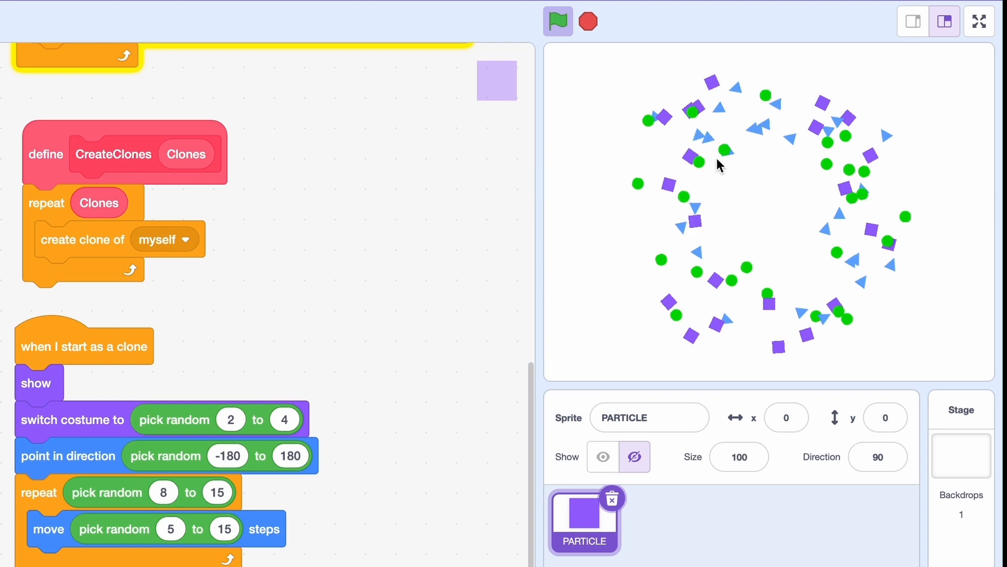
mouse_move(309, 285)
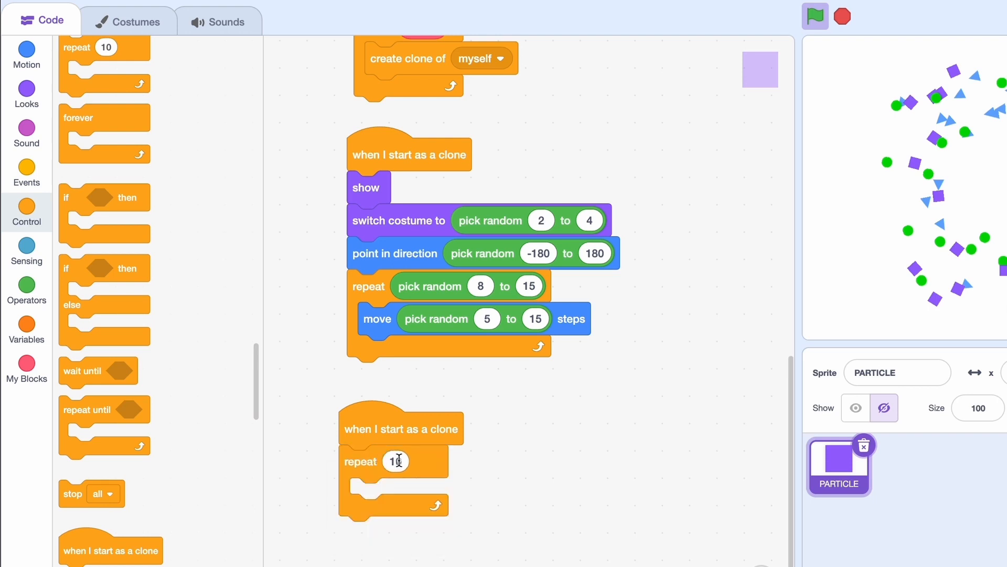
- Add a clone script repeating 50 times changing ghost by pick random 2–5, then go full screen
click(26, 93)
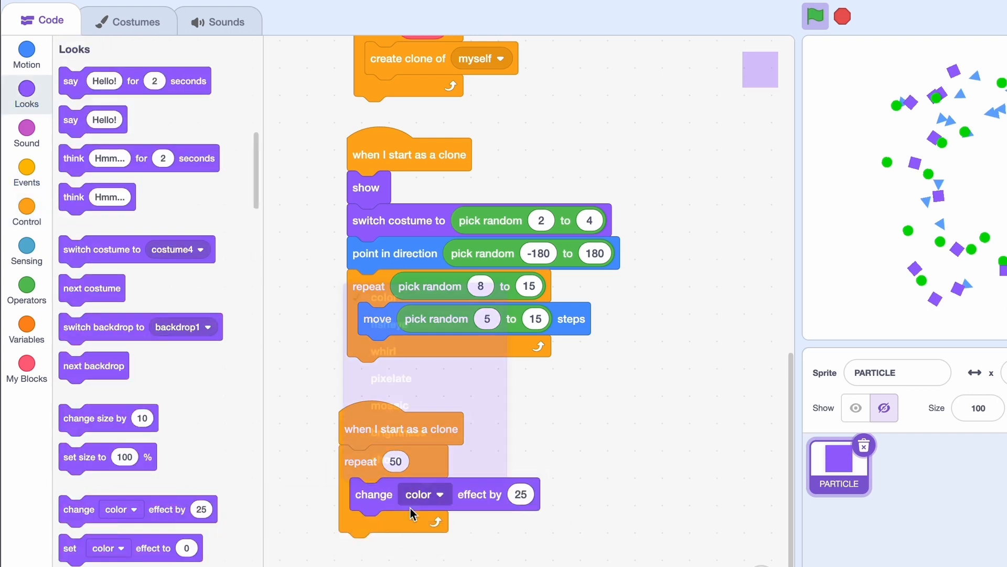
right_click(472, 335)
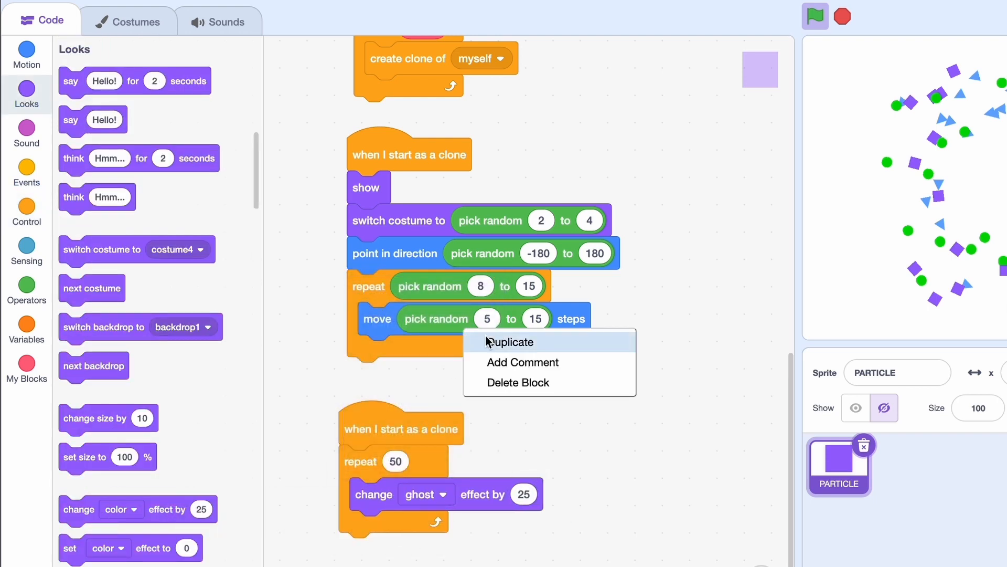
click(510, 341)
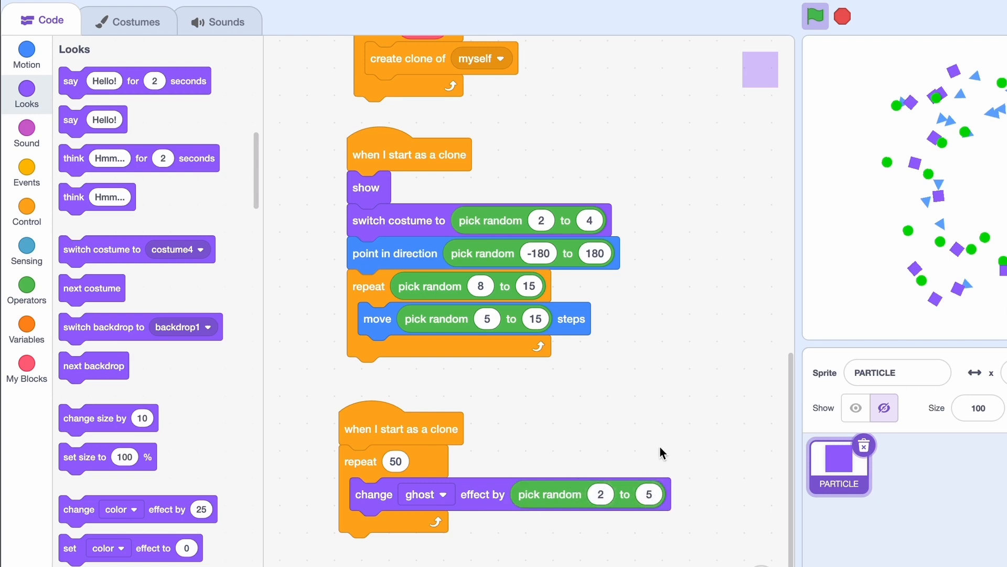
click(952, 21)
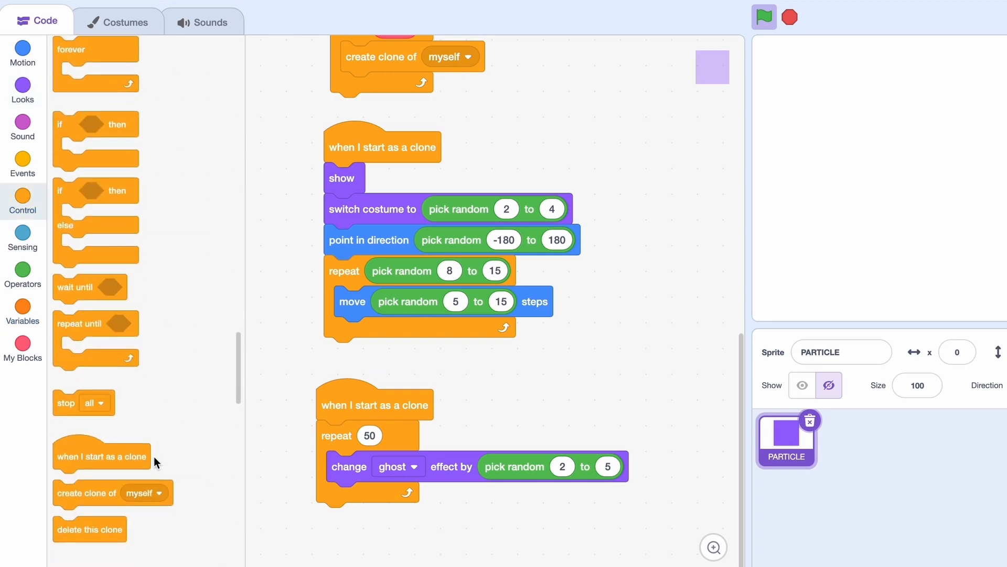
click(847, 14)
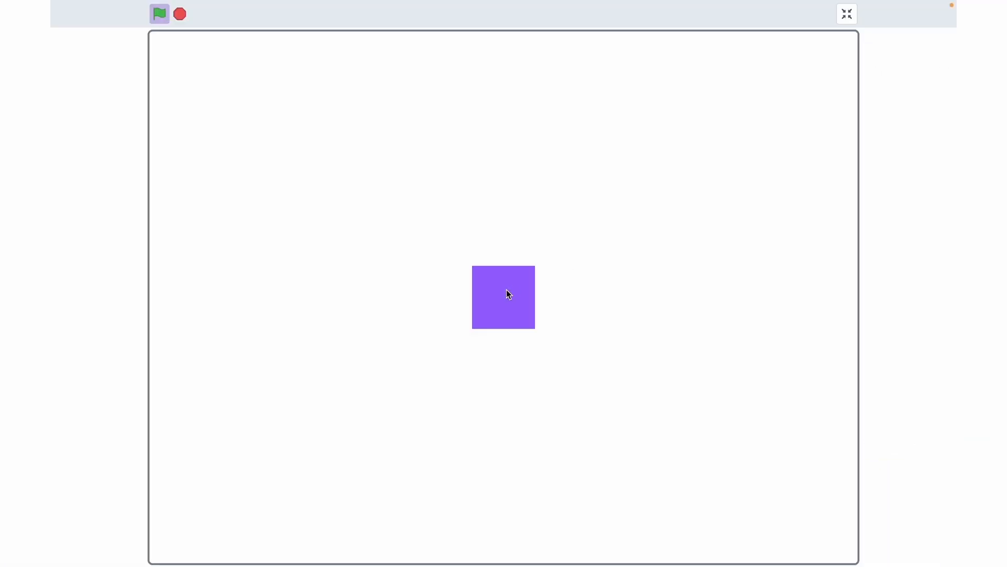